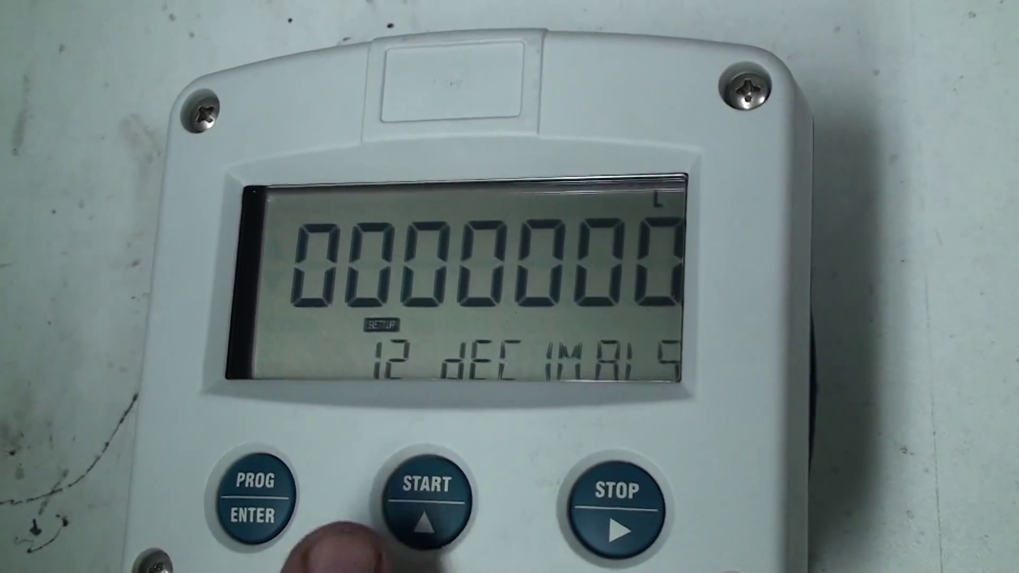
click(612, 507)
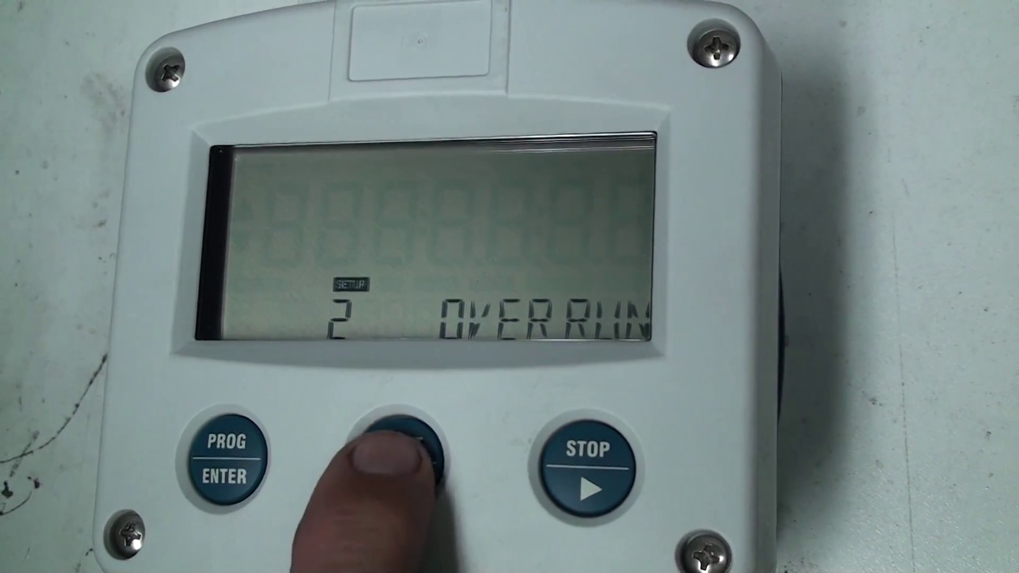
click(402, 442)
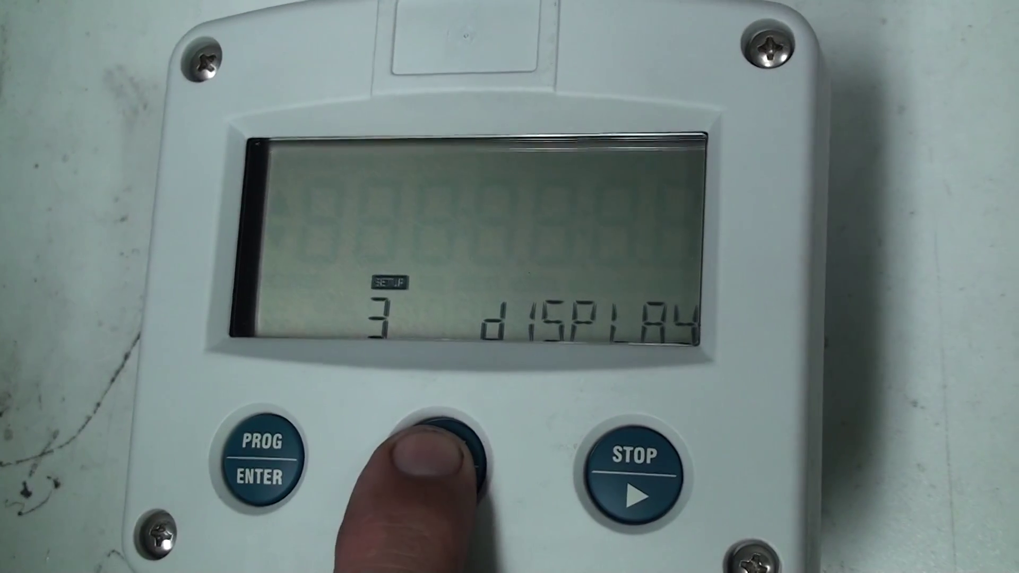
click(442, 455)
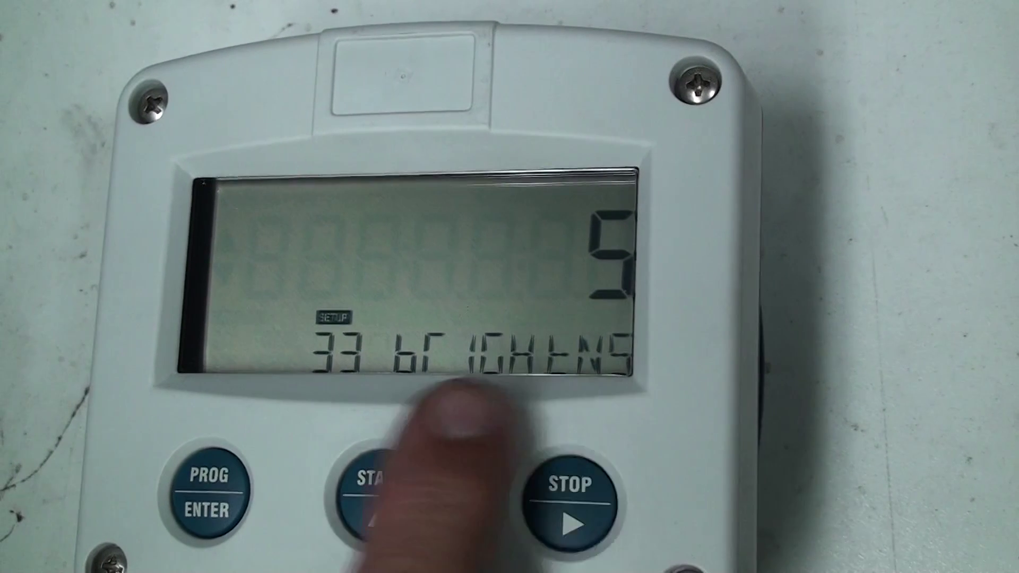
click(386, 465)
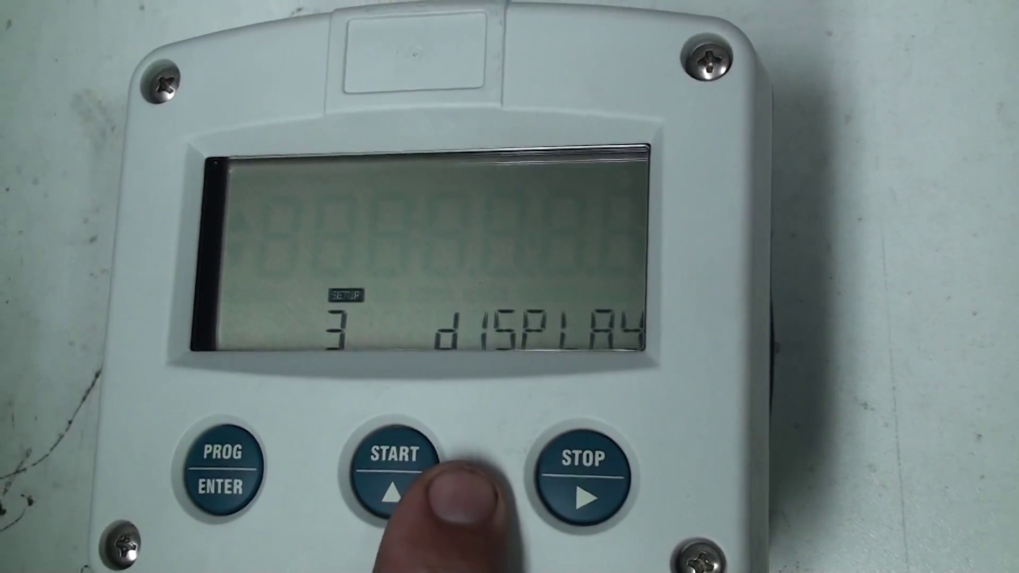